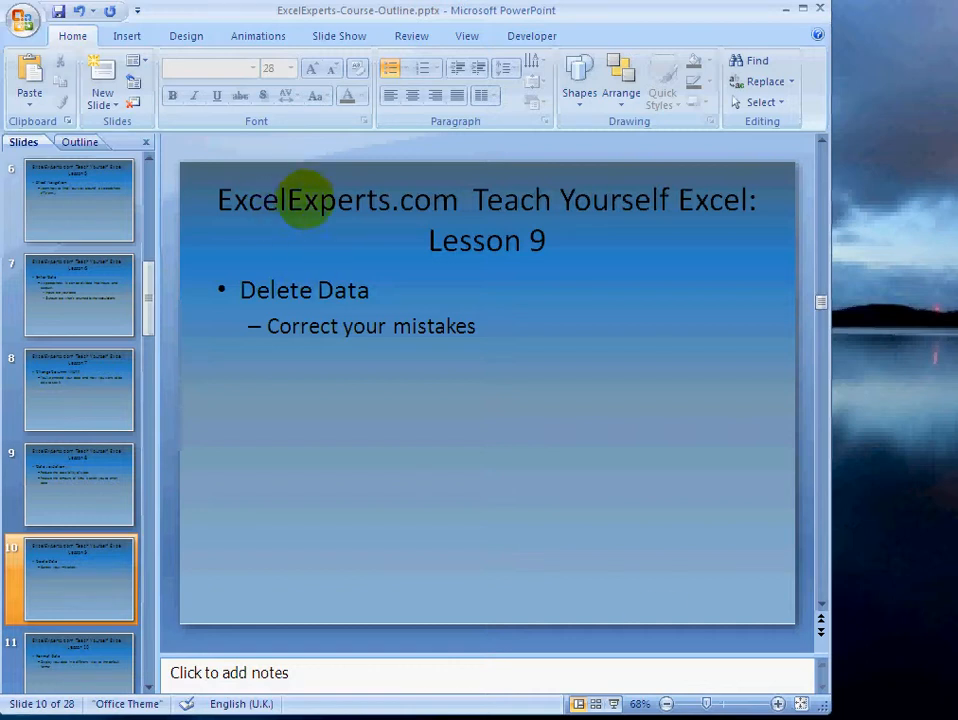
pyautogui.moveTo(490, 200)
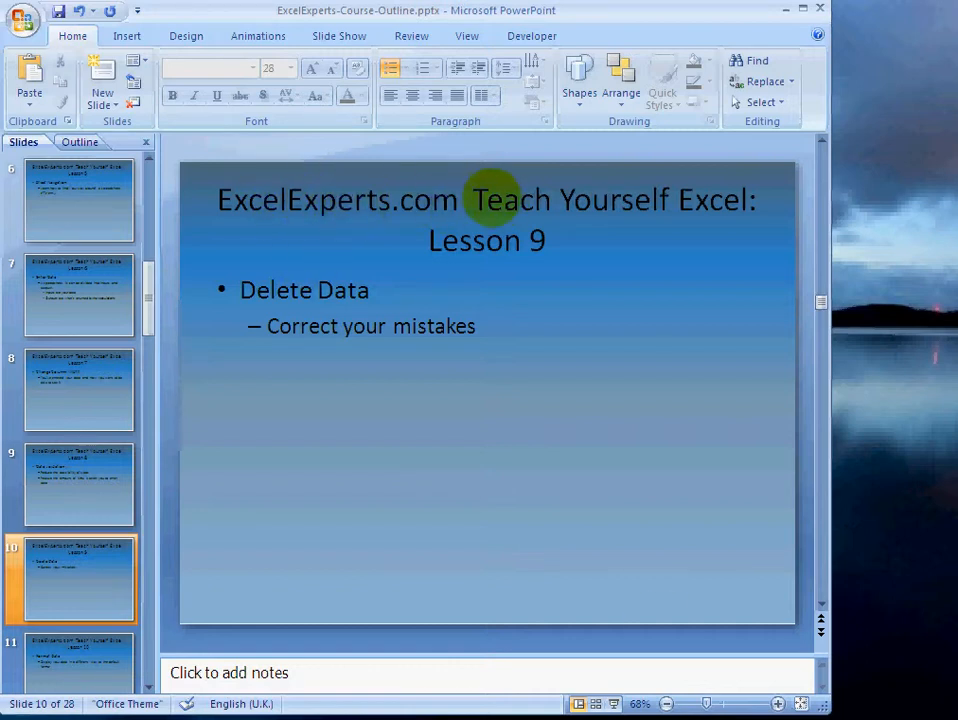
pyautogui.moveTo(310, 236)
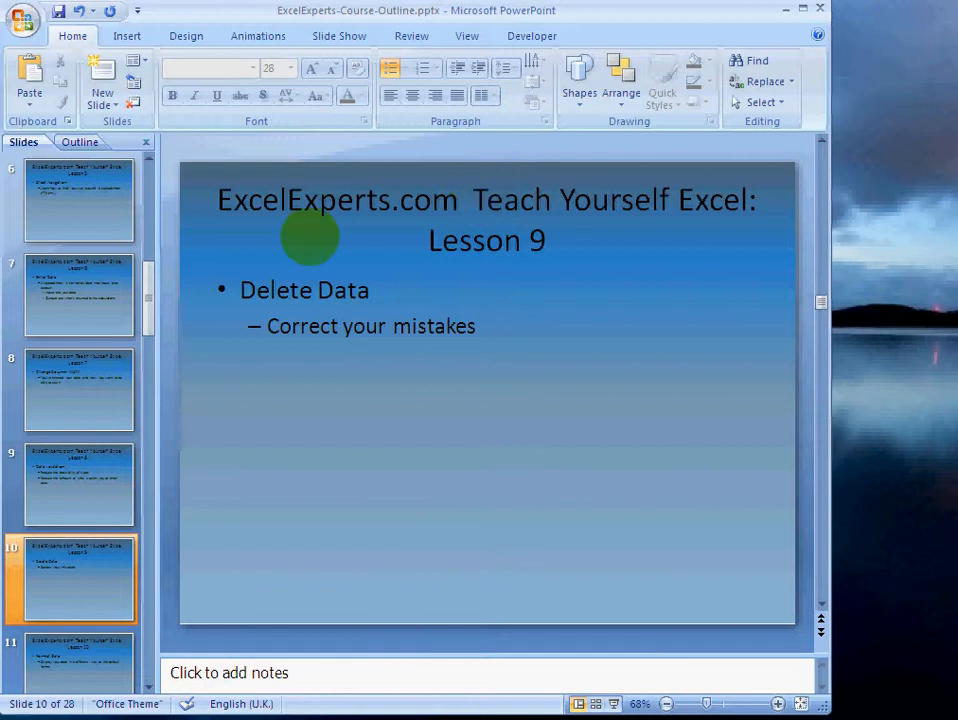
pyautogui.moveTo(370, 290)
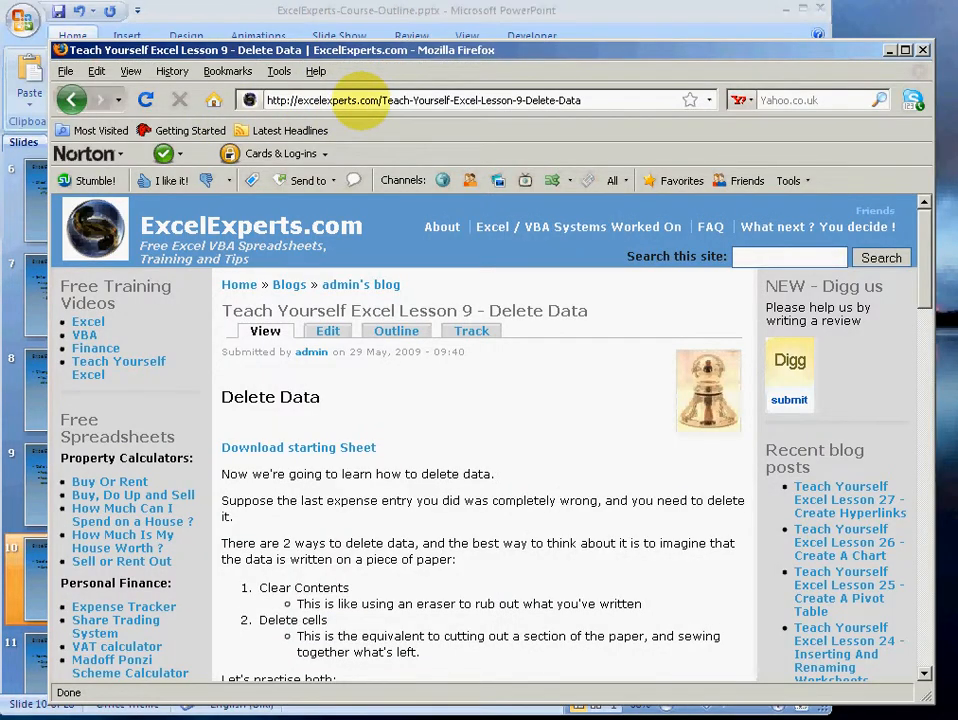
pyautogui.moveTo(118, 368)
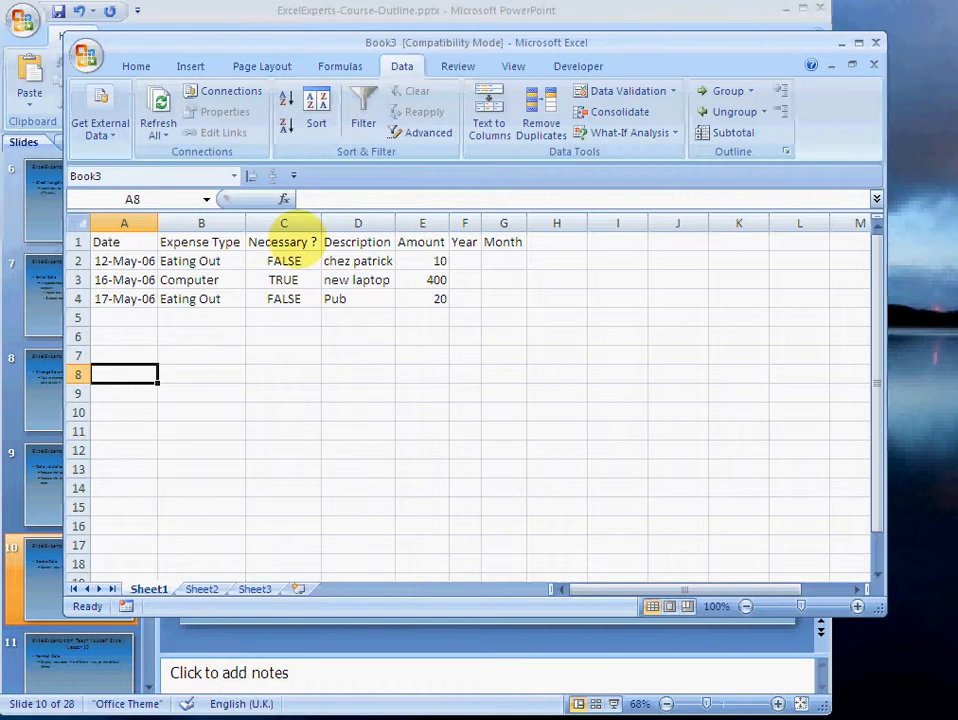
# Select the 17-May-06 Pub expense row in the Book3 sheet.
pyautogui.click(124, 298)
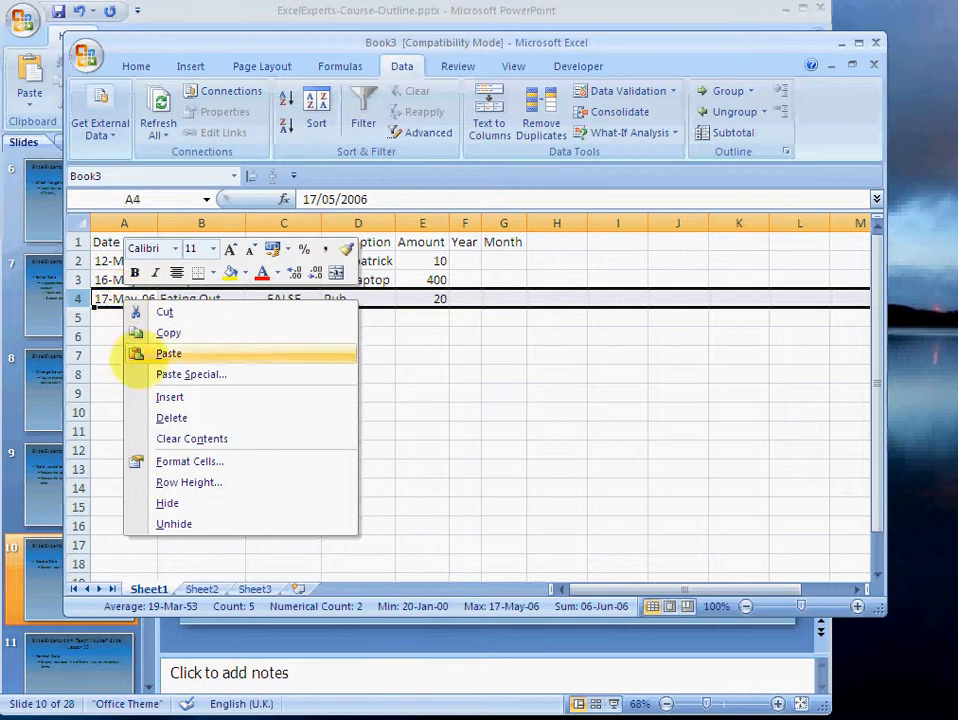
pyautogui.moveTo(172, 418)
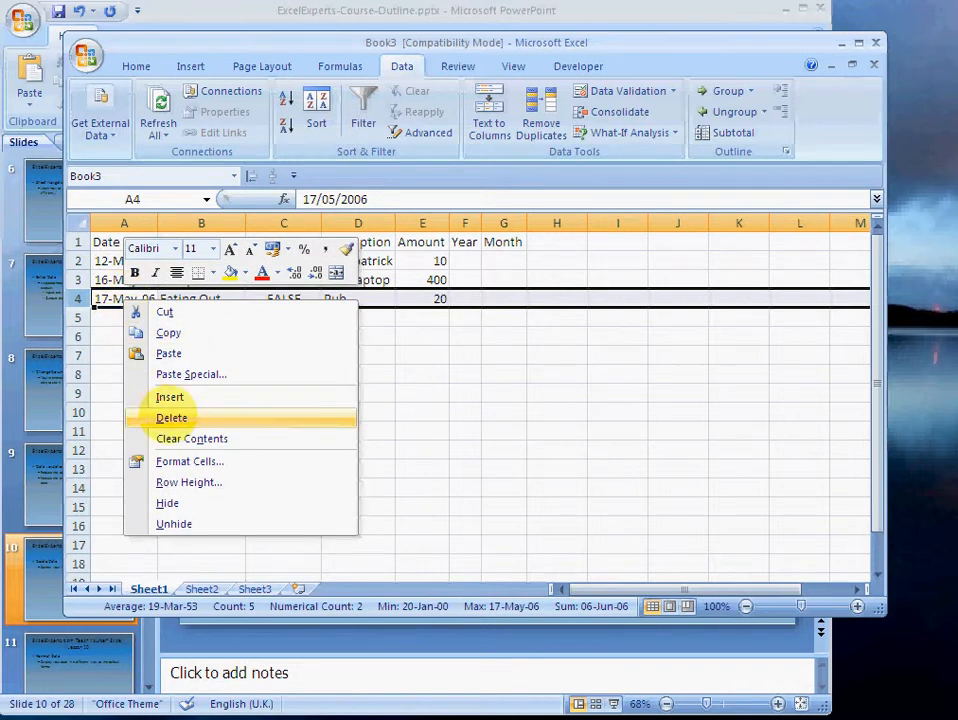
# Delete the 17-May-06 Eating Out Pub row, leaving the May 12 and May 16 entries.
pyautogui.click(172, 418)
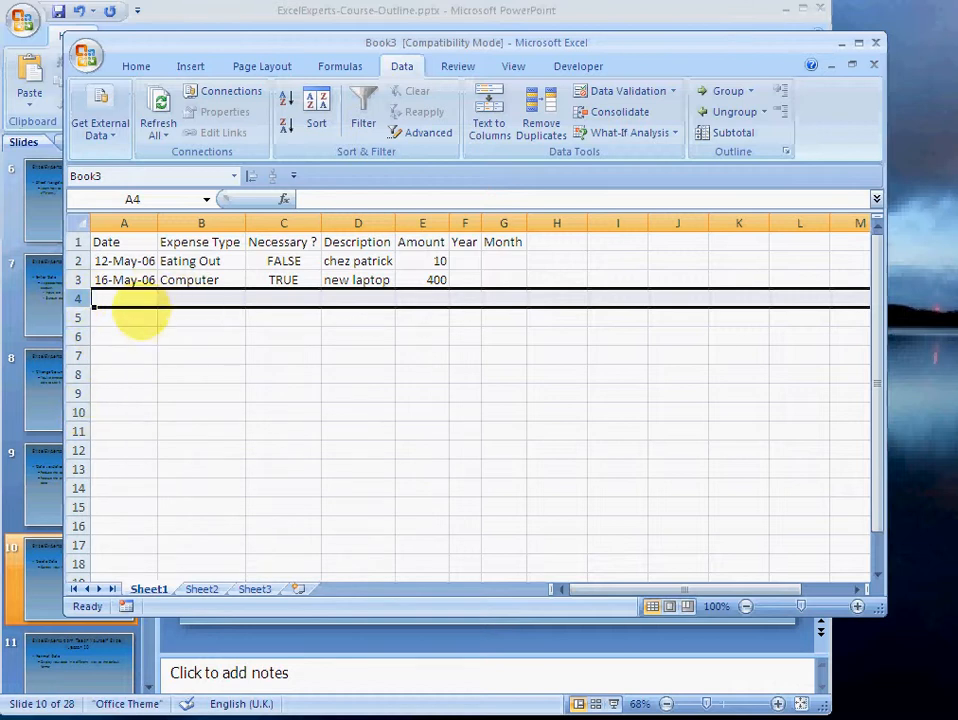
pyautogui.moveTo(132, 352)
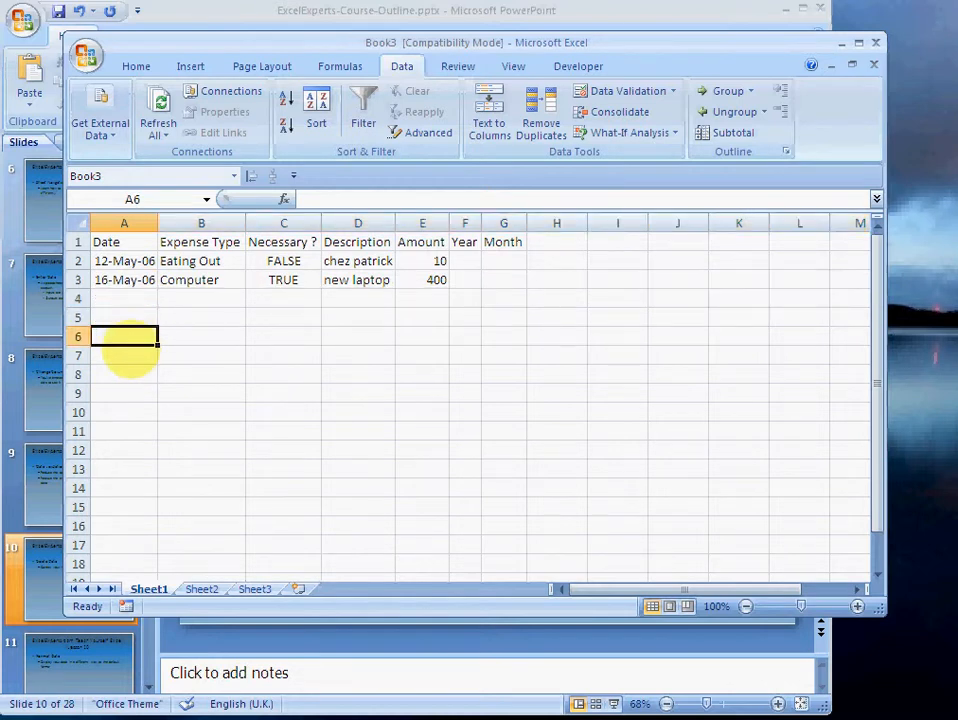
# Enter the marker word HERE in cell A7 below the restored entries.
pyautogui.write('HERE')
pyautogui.click(124, 298)
pyautogui.write('17-May-06')
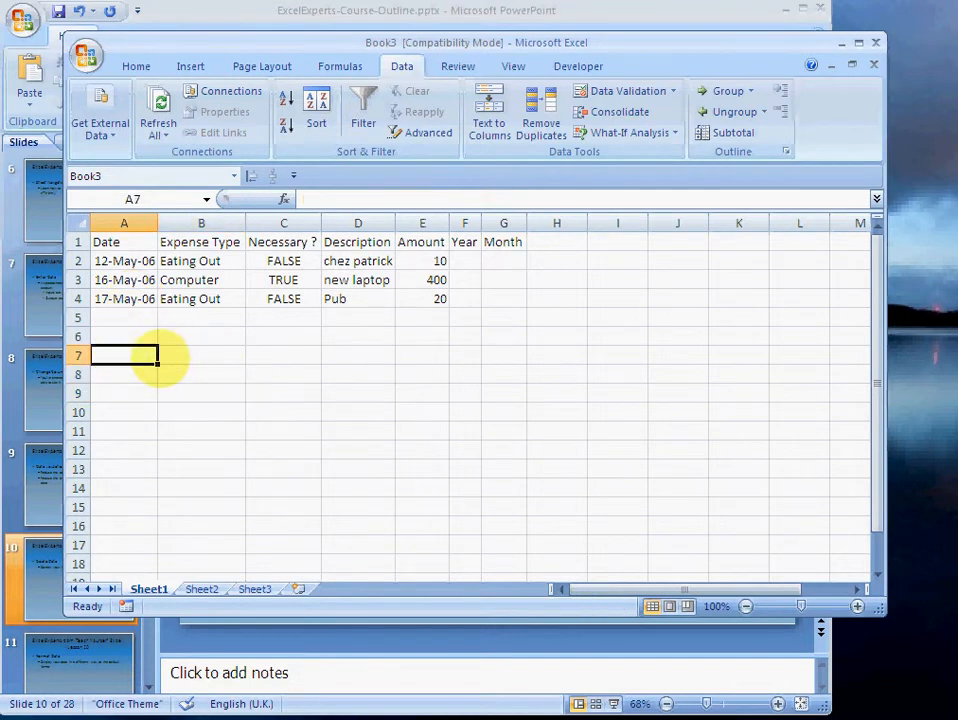
pyautogui.write('HERE')
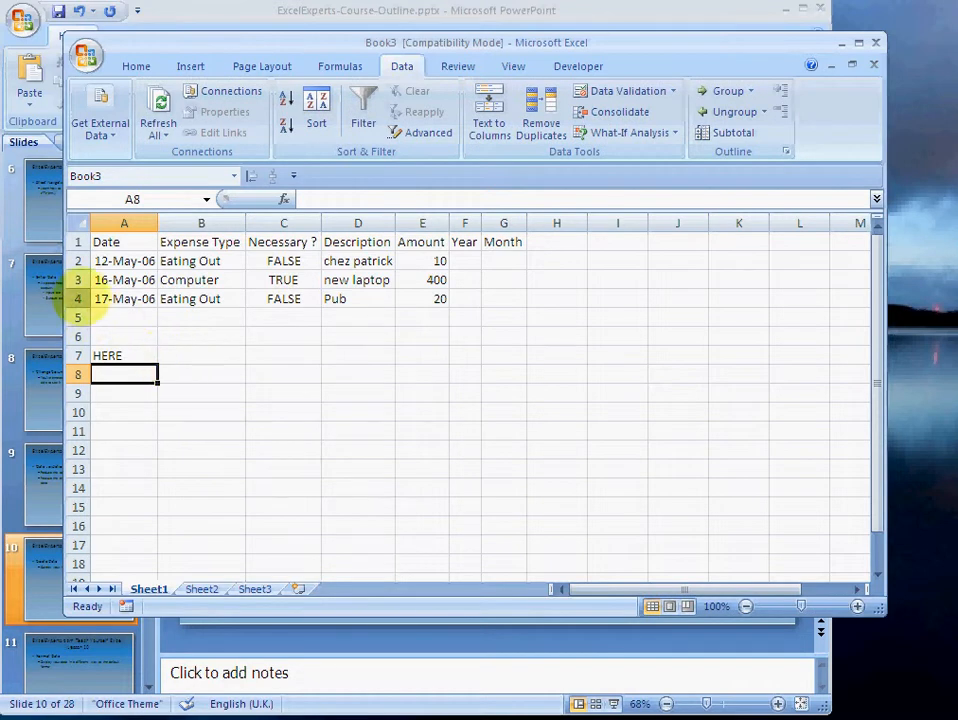
pyautogui.rightClick(124, 298)
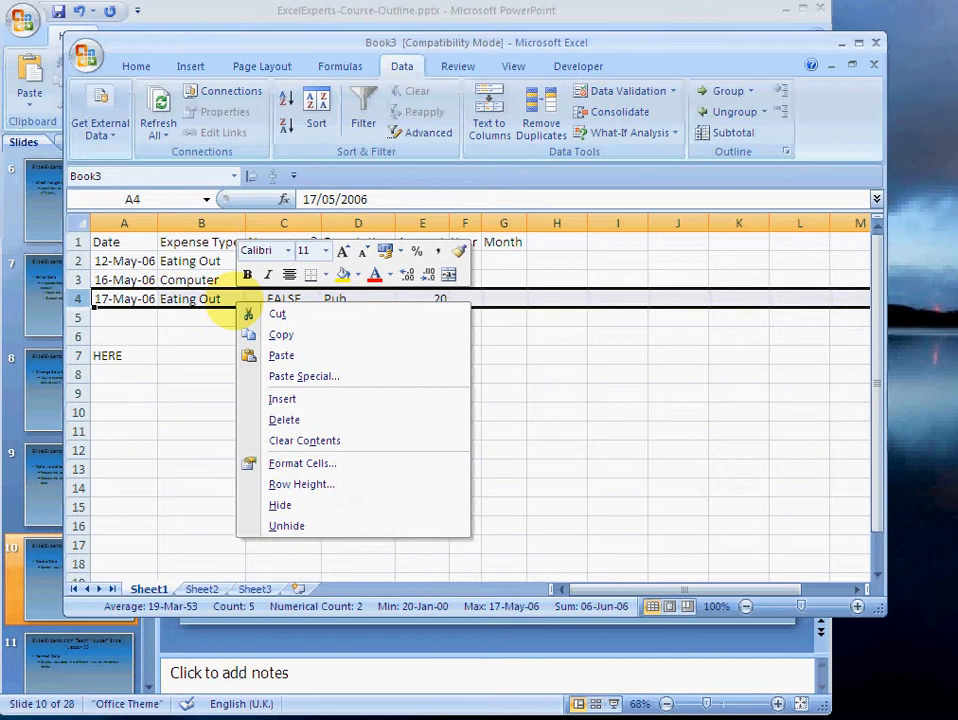
pyautogui.click(284, 420)
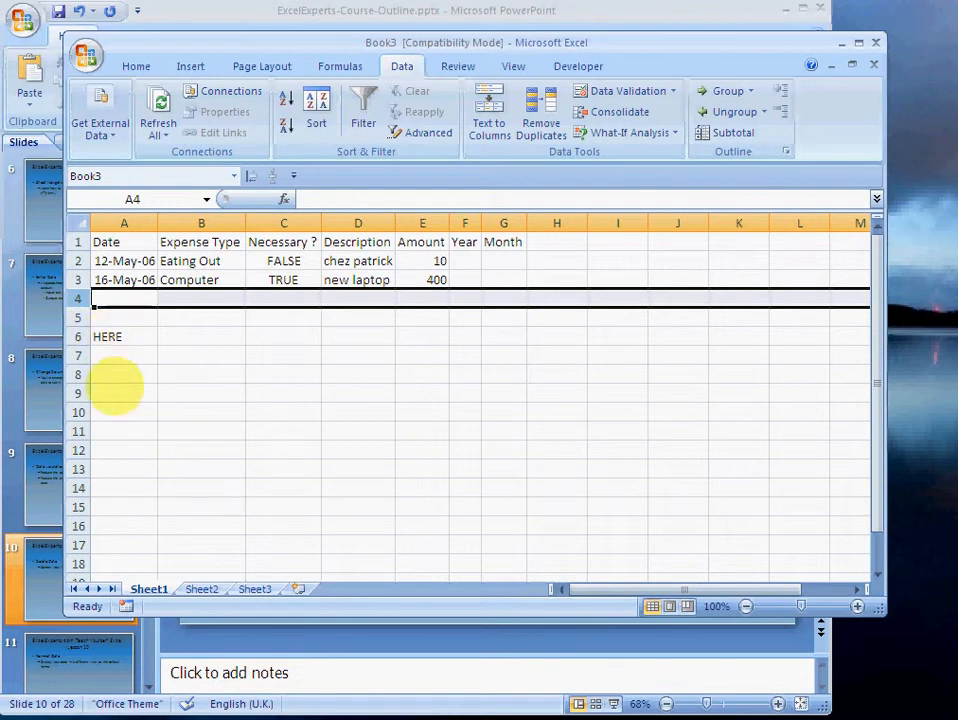
pyautogui.click(108, 336)
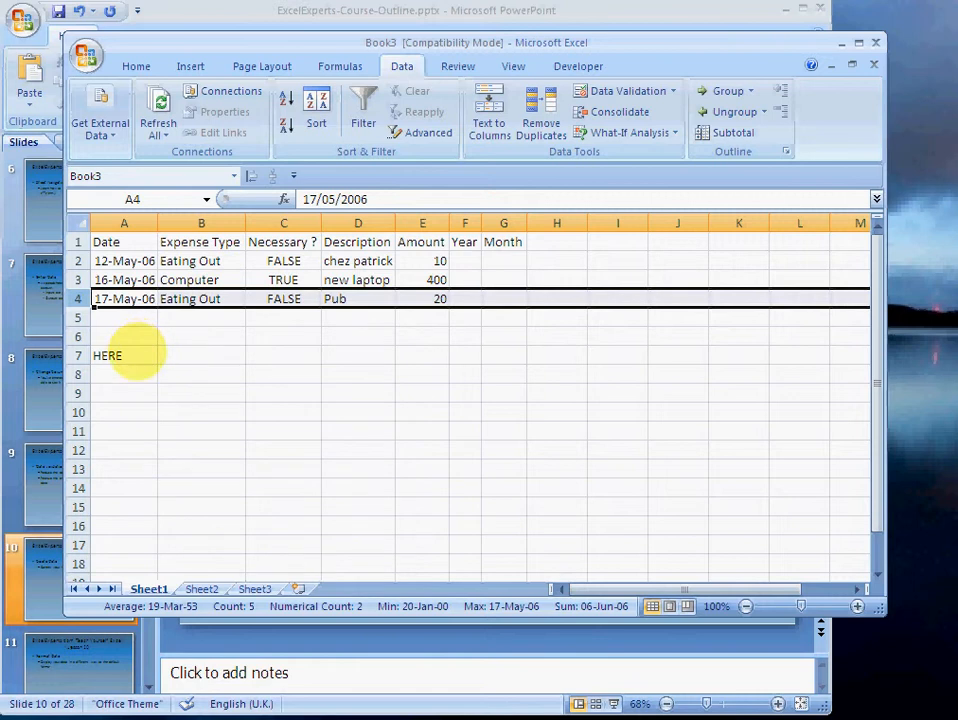
pyautogui.click(124, 356)
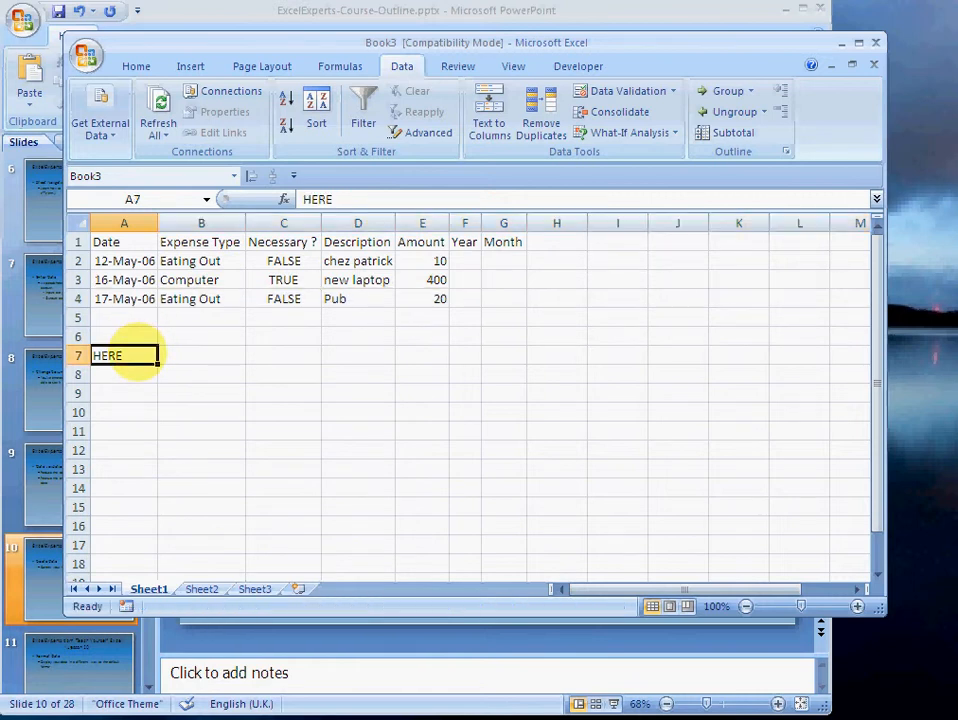